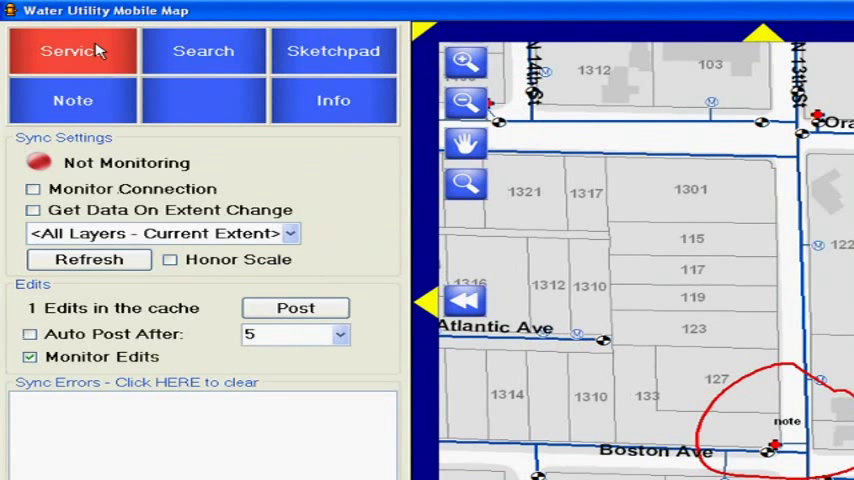
Step: Enable Monitor Connection in the Service sync settings, reporting mobile service unavailable
click(32, 188)
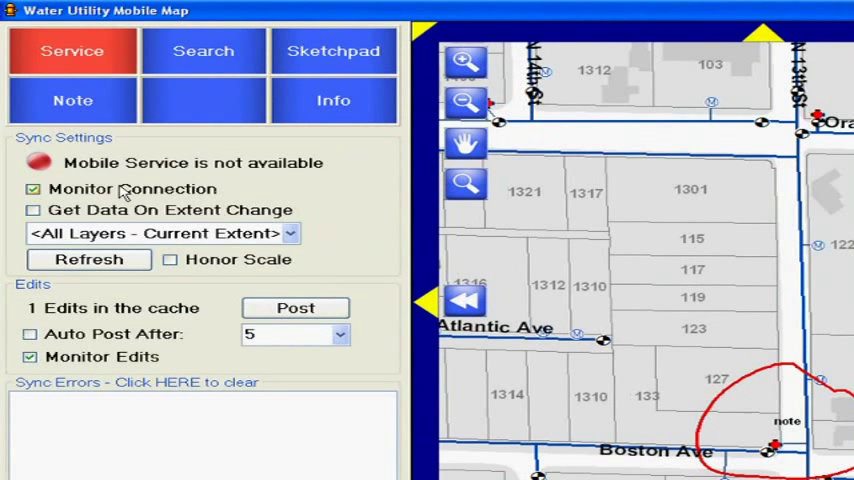